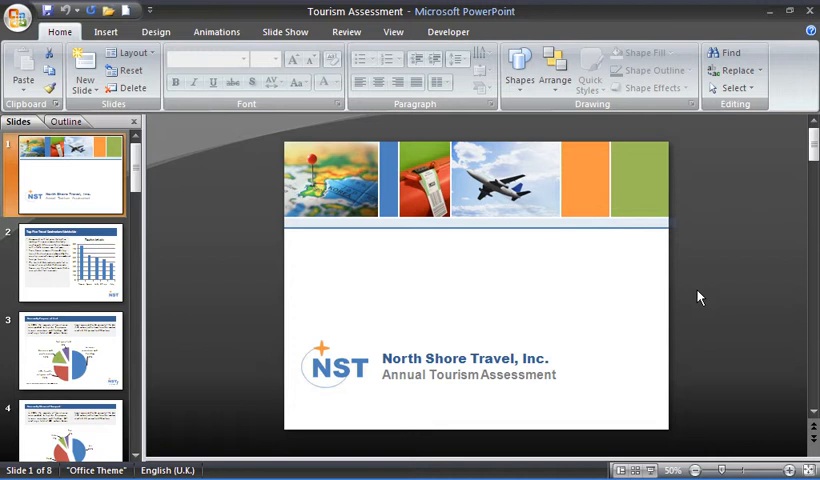
mouse_move(504, 168)
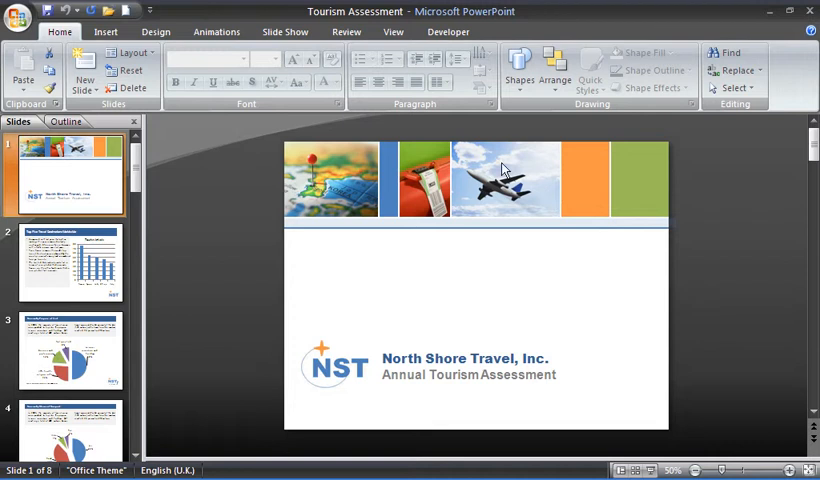
Show the Slide Show ribbon options above the Tourism Assessment title slide.
left_click(284, 32)
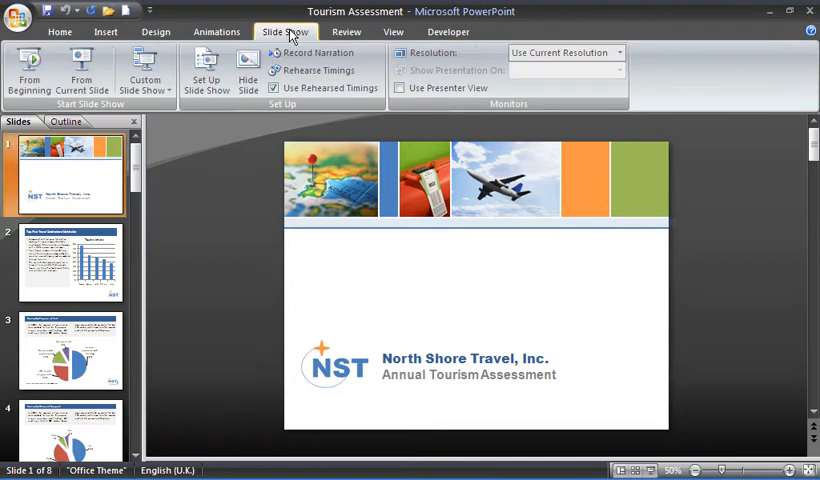
mouse_move(316, 70)
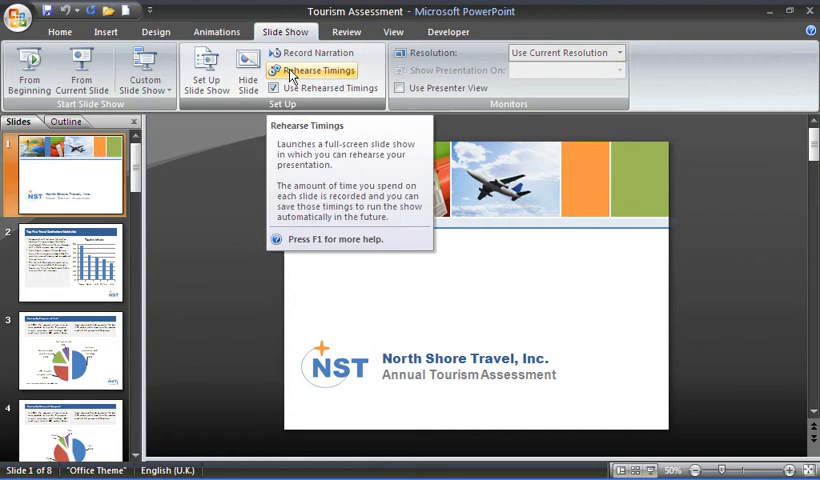
Rehearse timings full screen, advancing through the slides to the Goals for the Year slide.
left_click(316, 70)
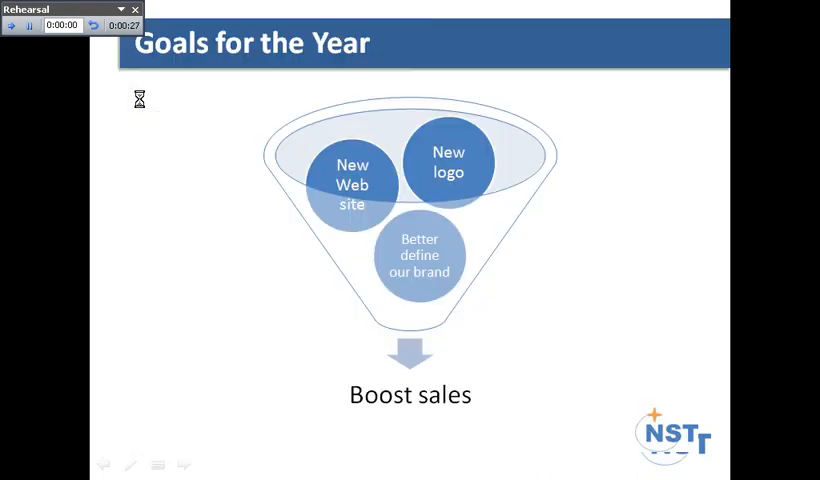
left_click(134, 10)
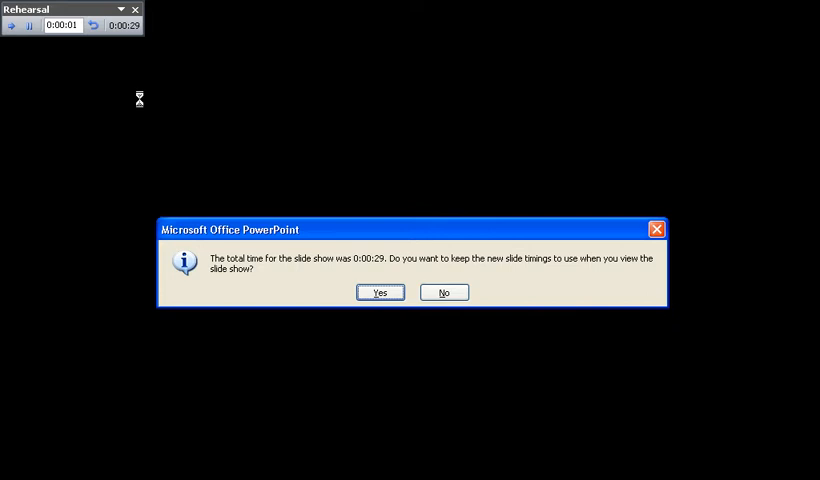
mouse_move(260, 252)
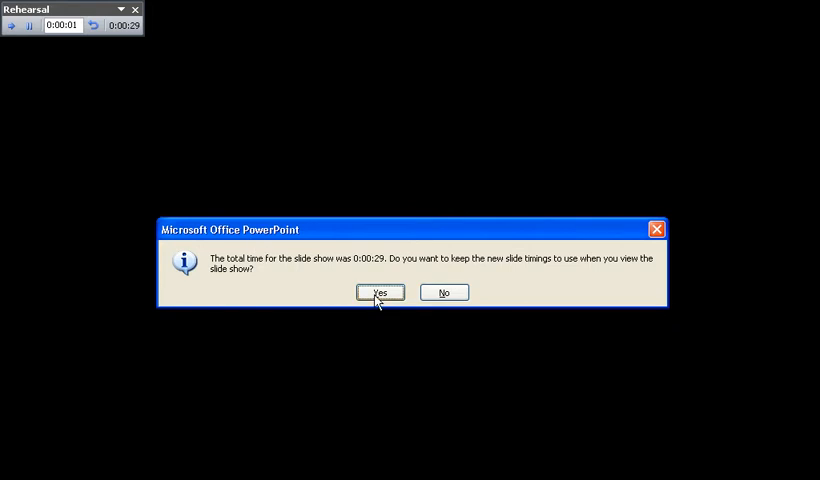
Keep the new rehearsed slide timings totalling 0:00:29.
left_click(378, 292)
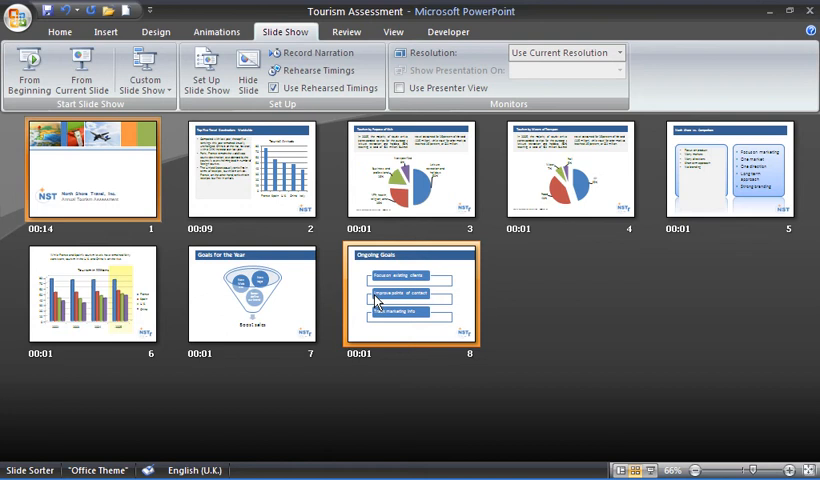
Select slide 1, showing its recorded 00:14 timing in Slide Sorter.
left_click(250, 170)
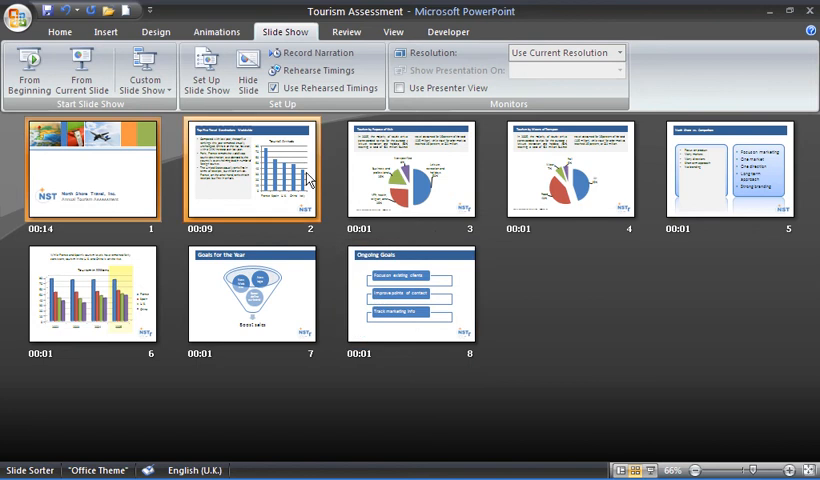
mouse_move(272, 88)
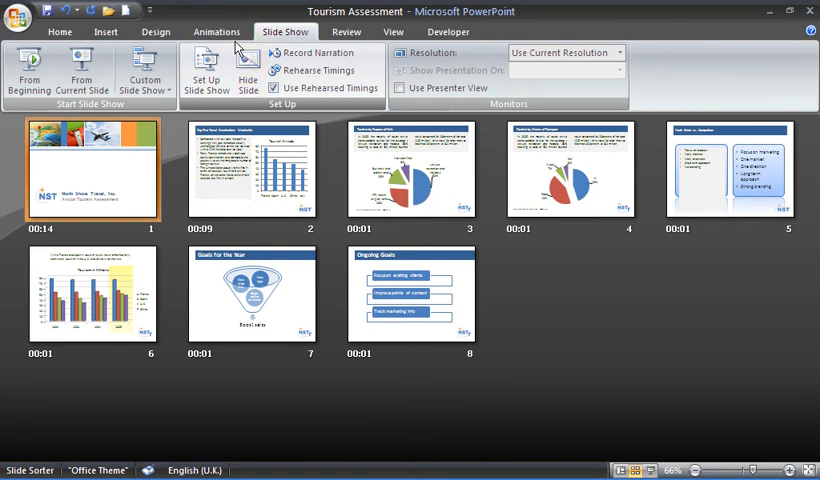
left_click(216, 32)
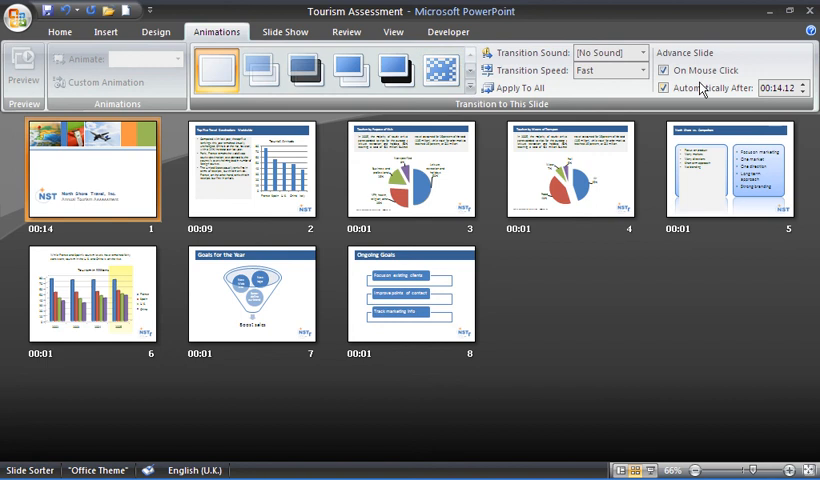
mouse_move(776, 88)
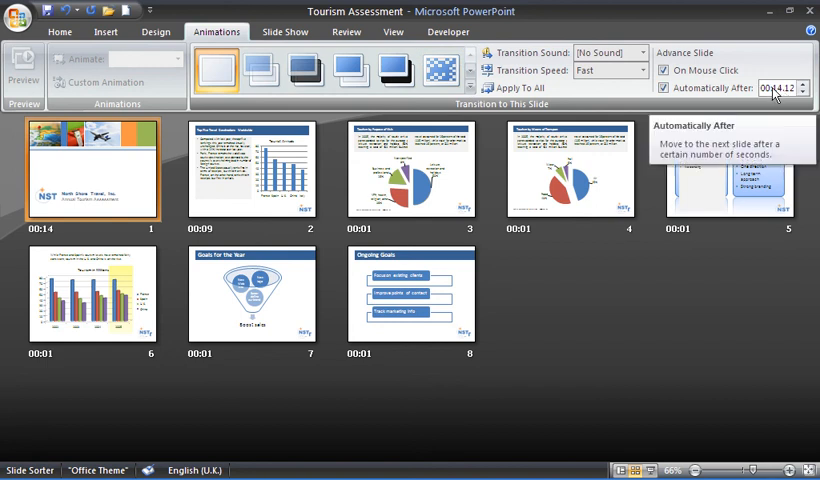
Turn off Automatically After and apply it to all slides, removing every recorded timing.
left_click(664, 88)
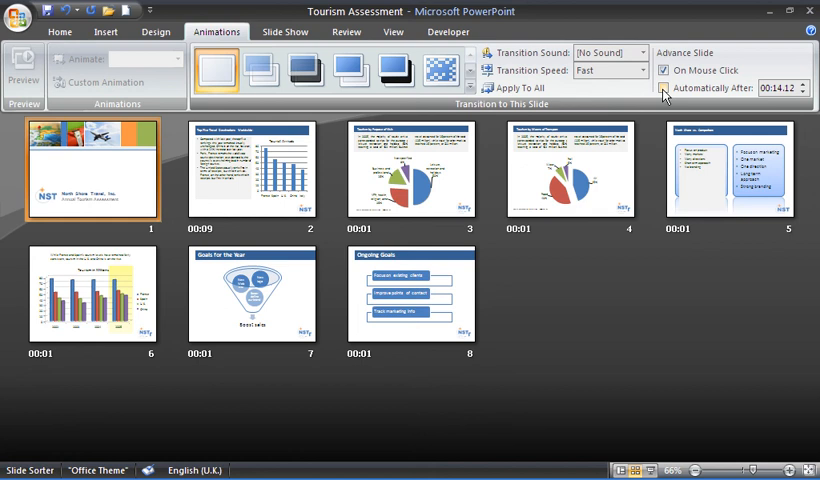
mouse_move(516, 88)
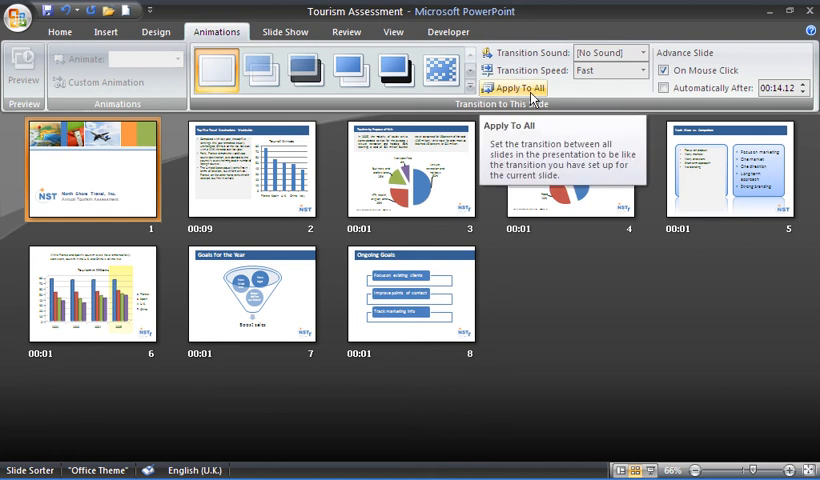
left_click(516, 88)
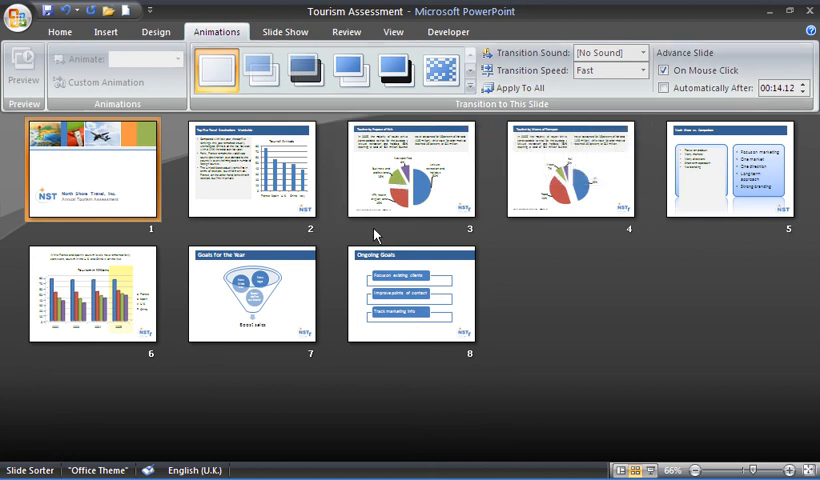